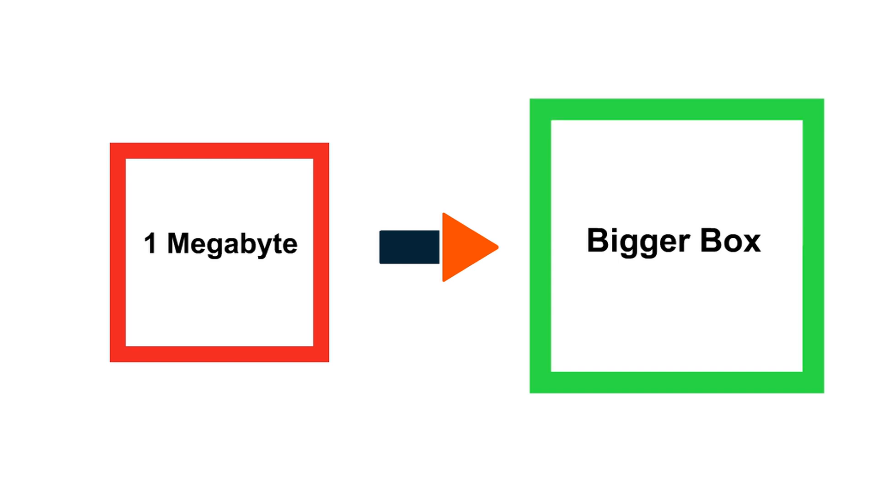
{"action": "key", "text": "Right"}
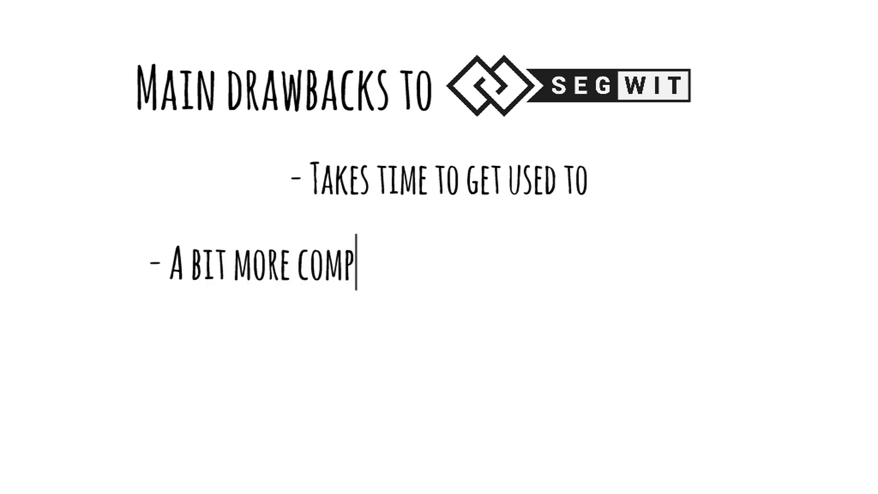
{"action": "type", "text": "licated than using a larger box"}
{"action": "type", "text": "- Everyone with new style cheques won't  get to audit the sign"}
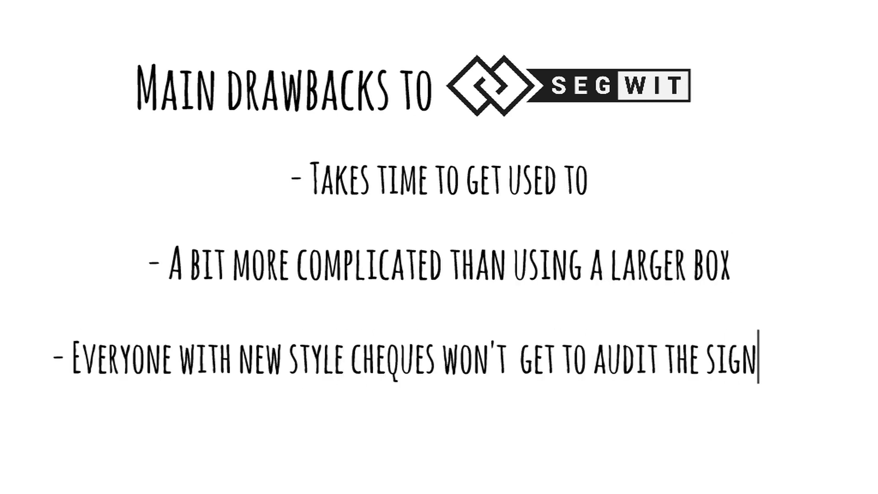
{"action": "type", "text": "atures"}
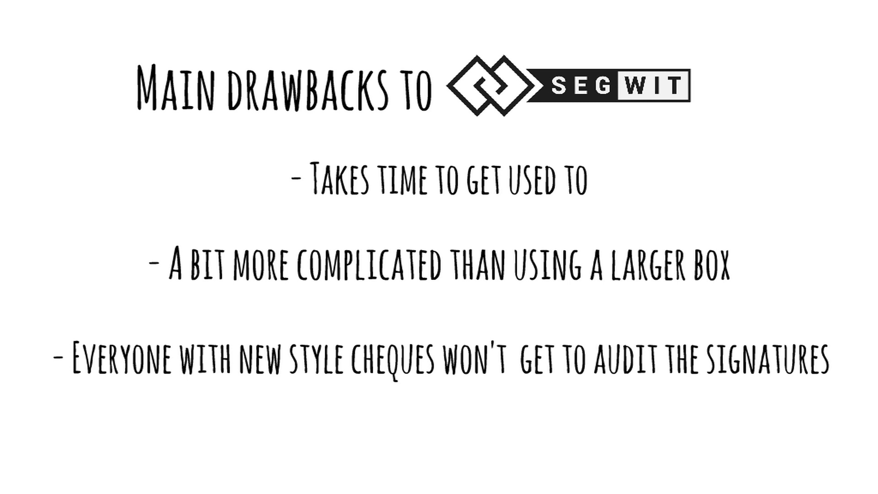